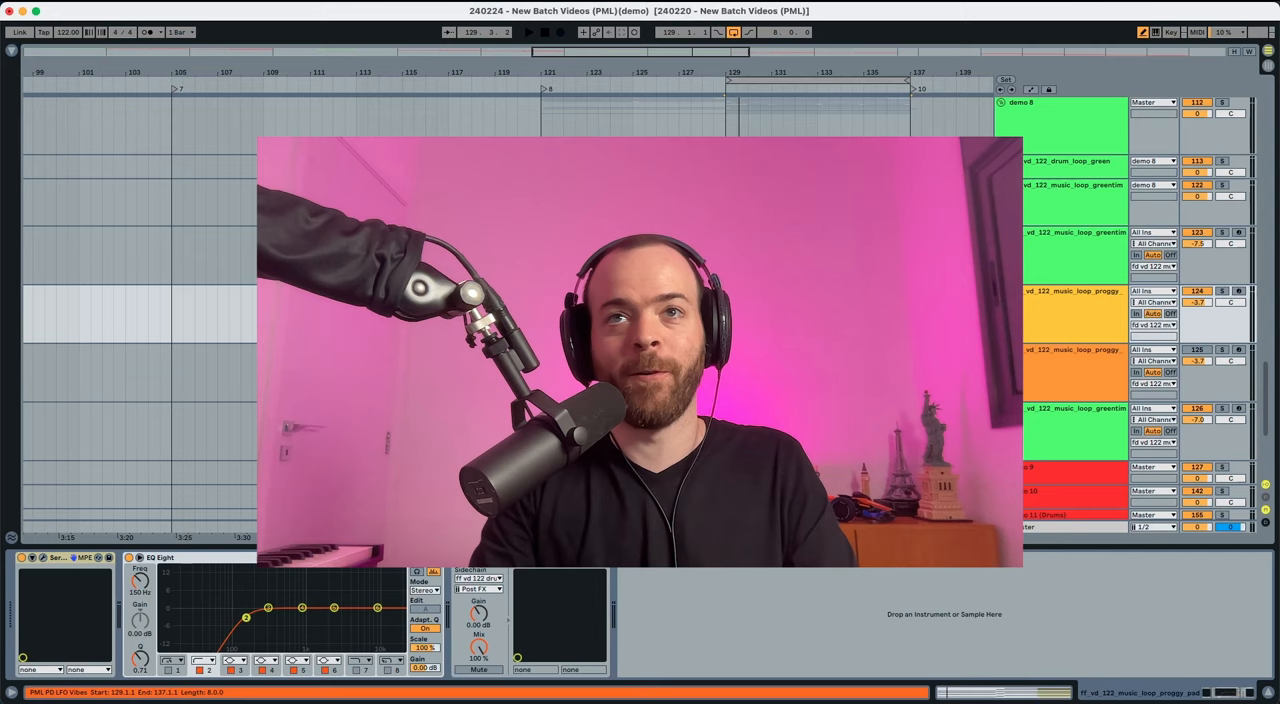
# Open the Serum plugin window on the proggy pad track to view its init patch
pyautogui.click(528, 32)
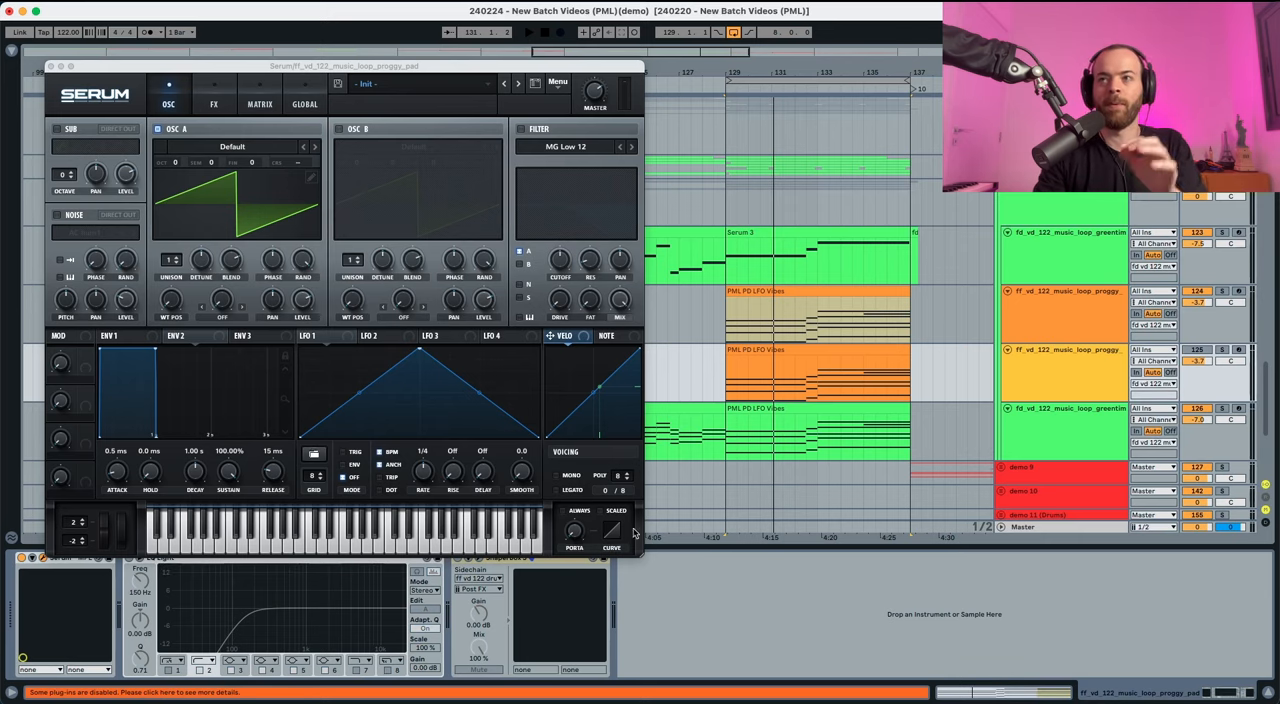
# Play the loop and load the Analog 'Basic Mini' wavetable into oscillator A
pyautogui.click(528, 31)
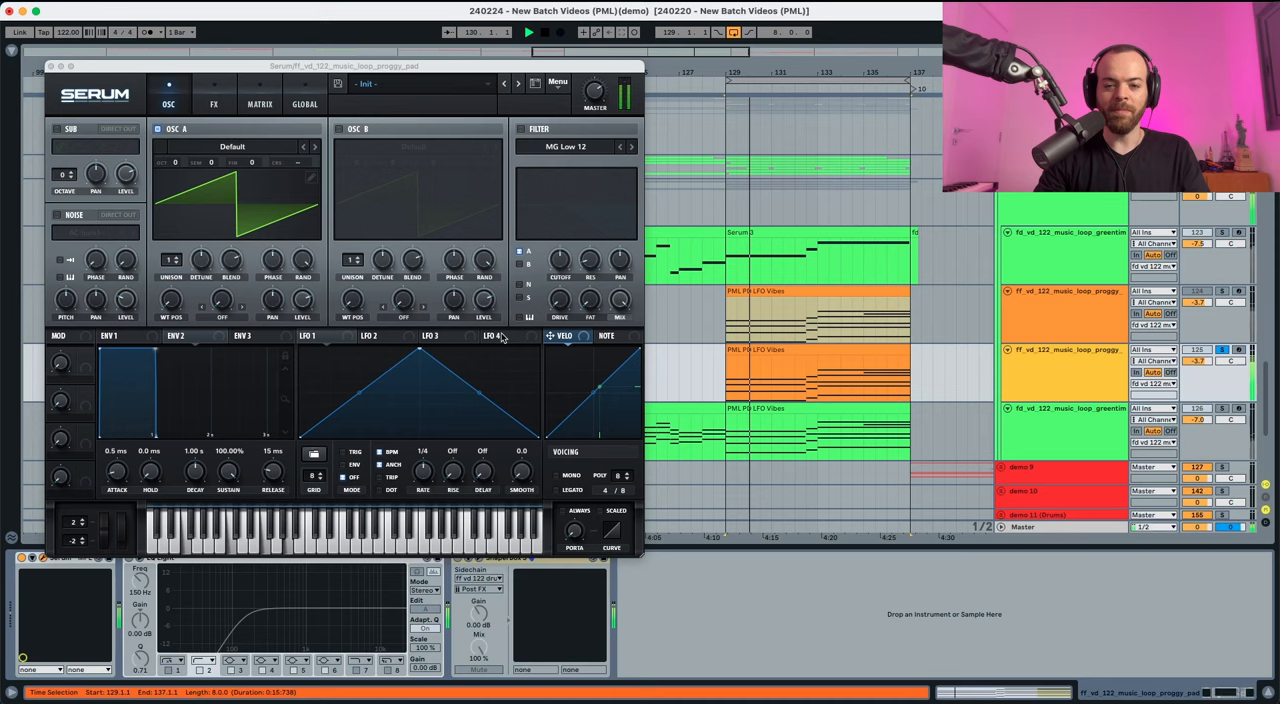
pyautogui.click(231, 147)
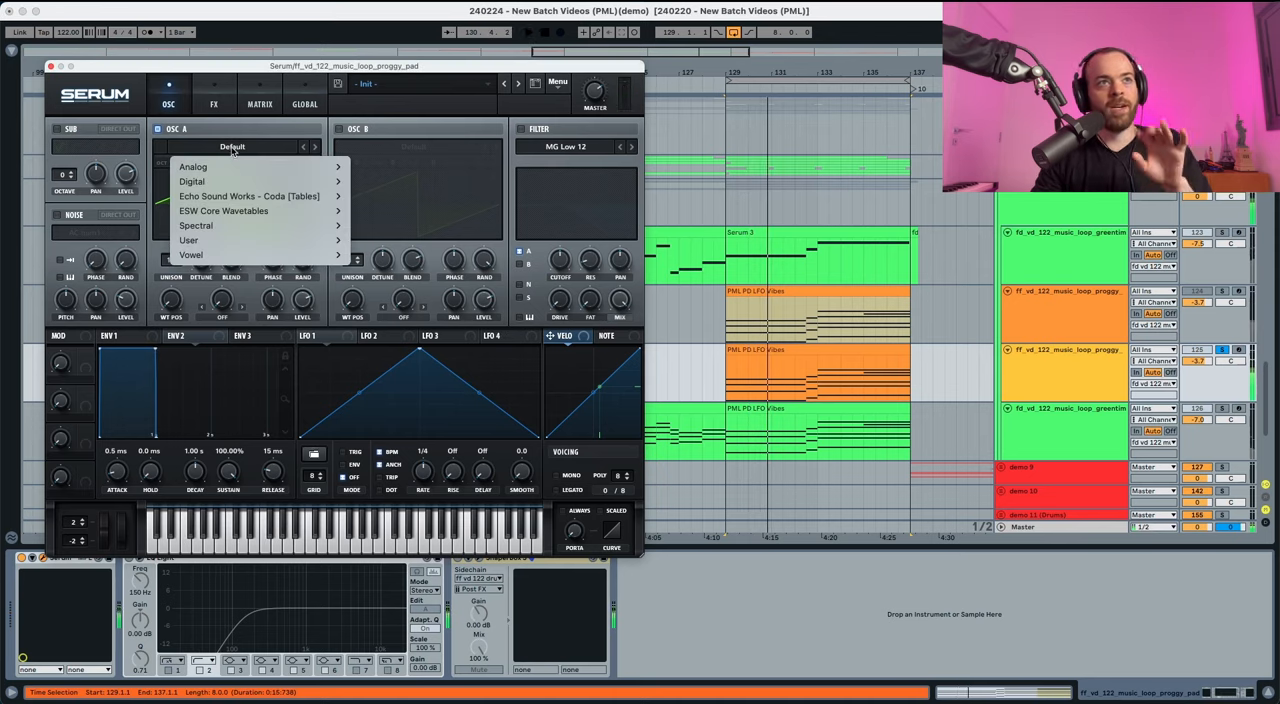
pyautogui.click(193, 166)
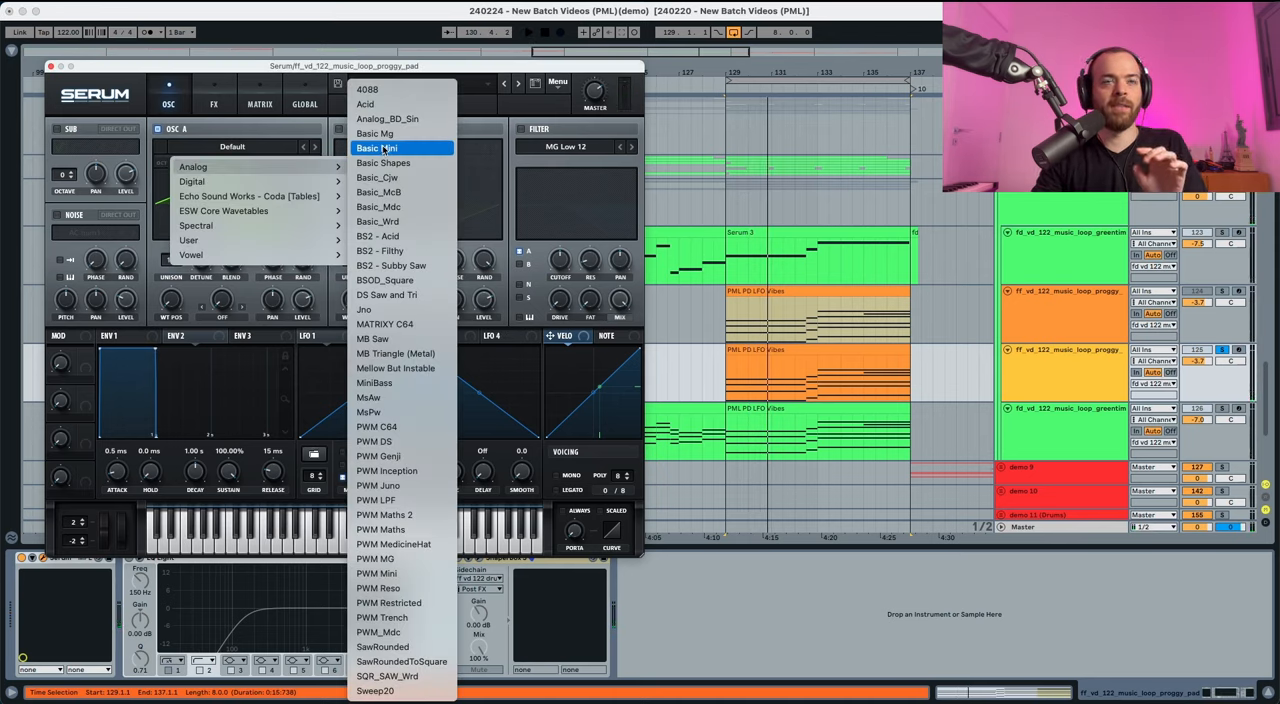
pyautogui.click(376, 148)
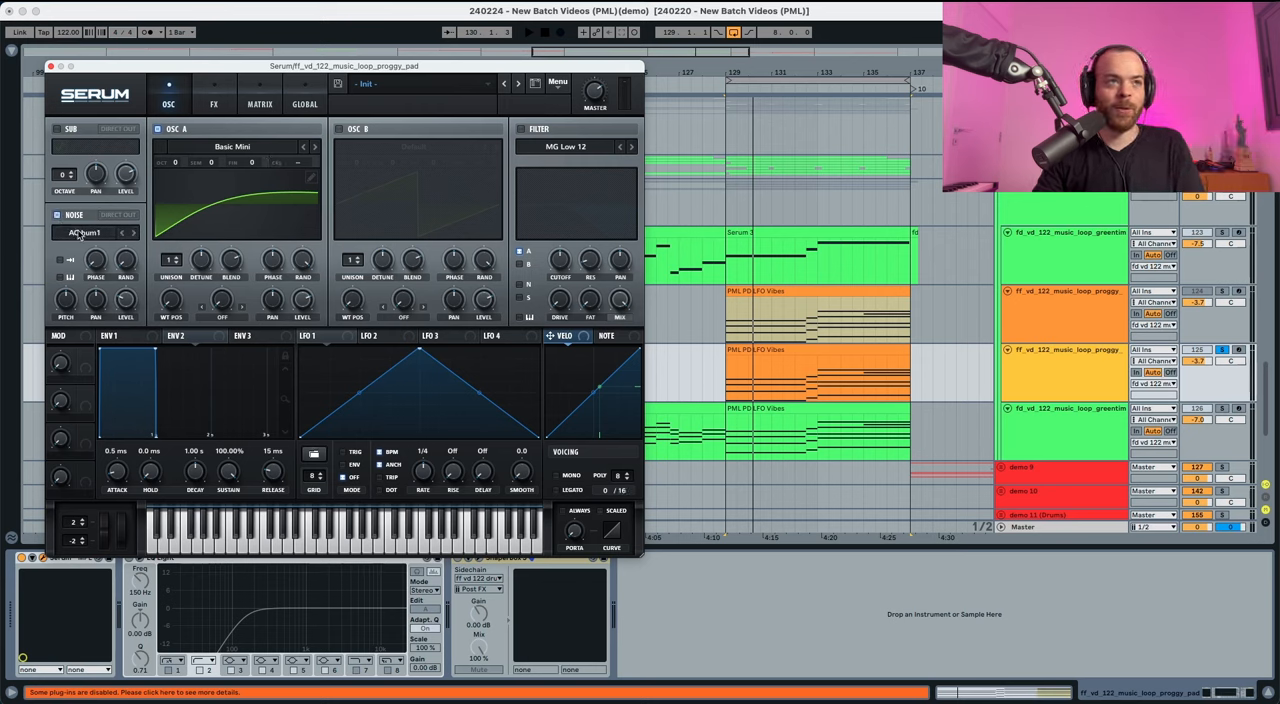
# Load the J106 HP noise sample and set the noise level to about 39%
pyautogui.click(90, 232)
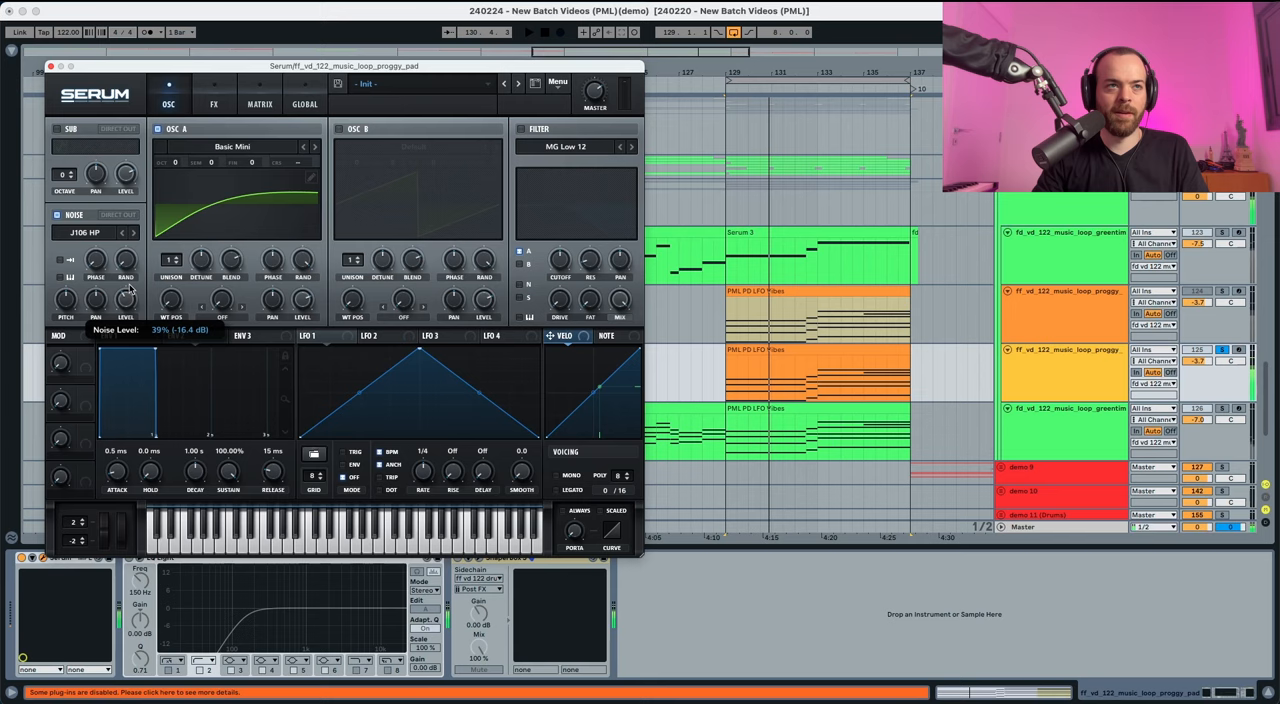
pyautogui.click(528, 31)
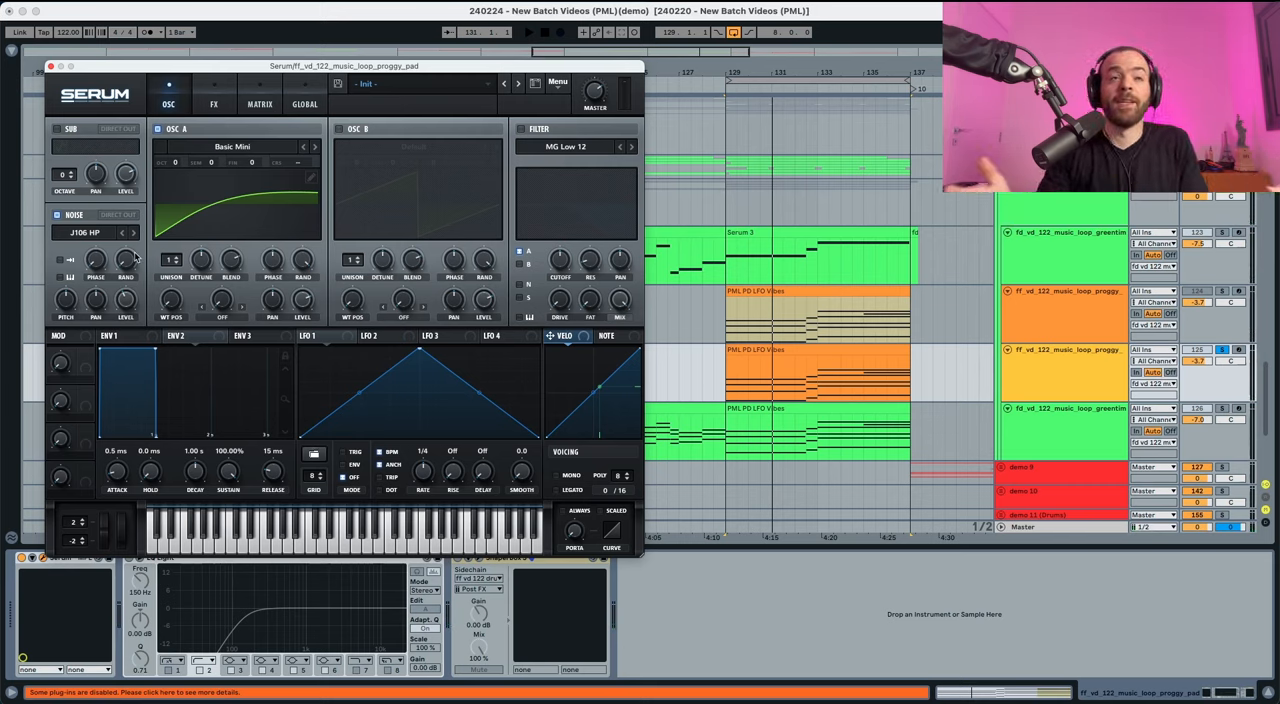
pyautogui.click(120, 335)
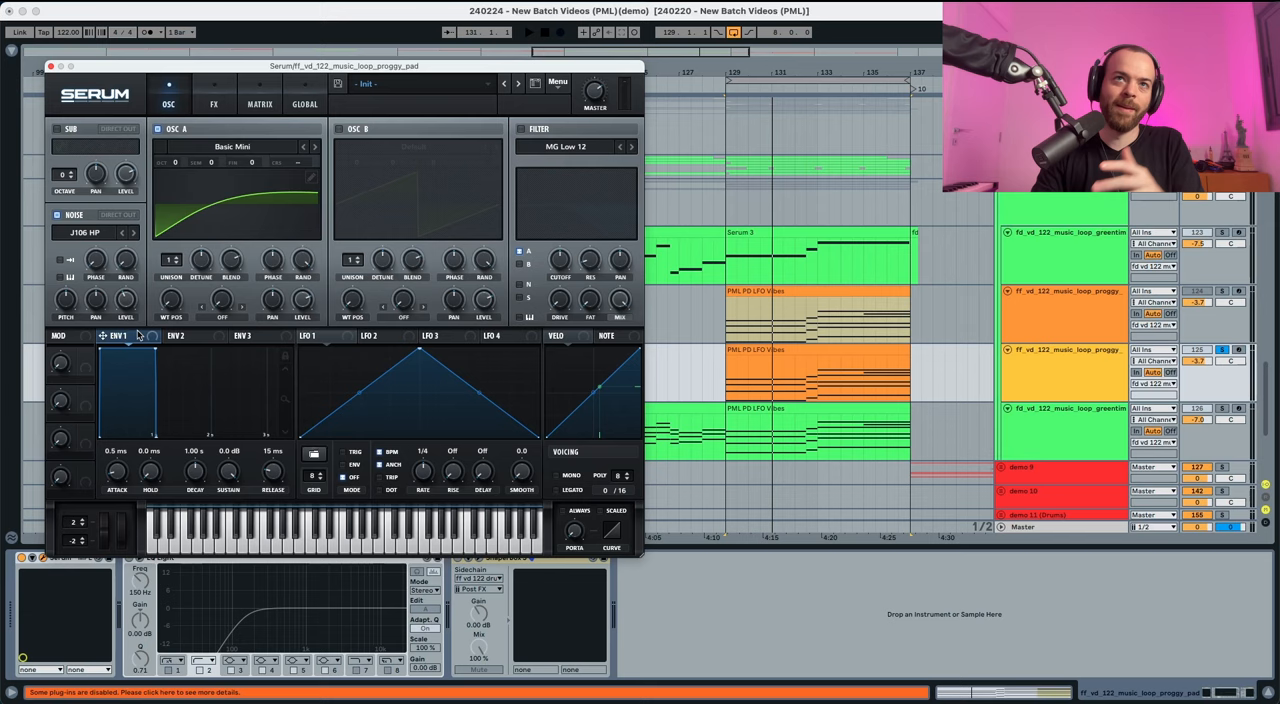
# Enable the filter as MG Low 24 with resonance at about 10%
pyautogui.click(630, 147)
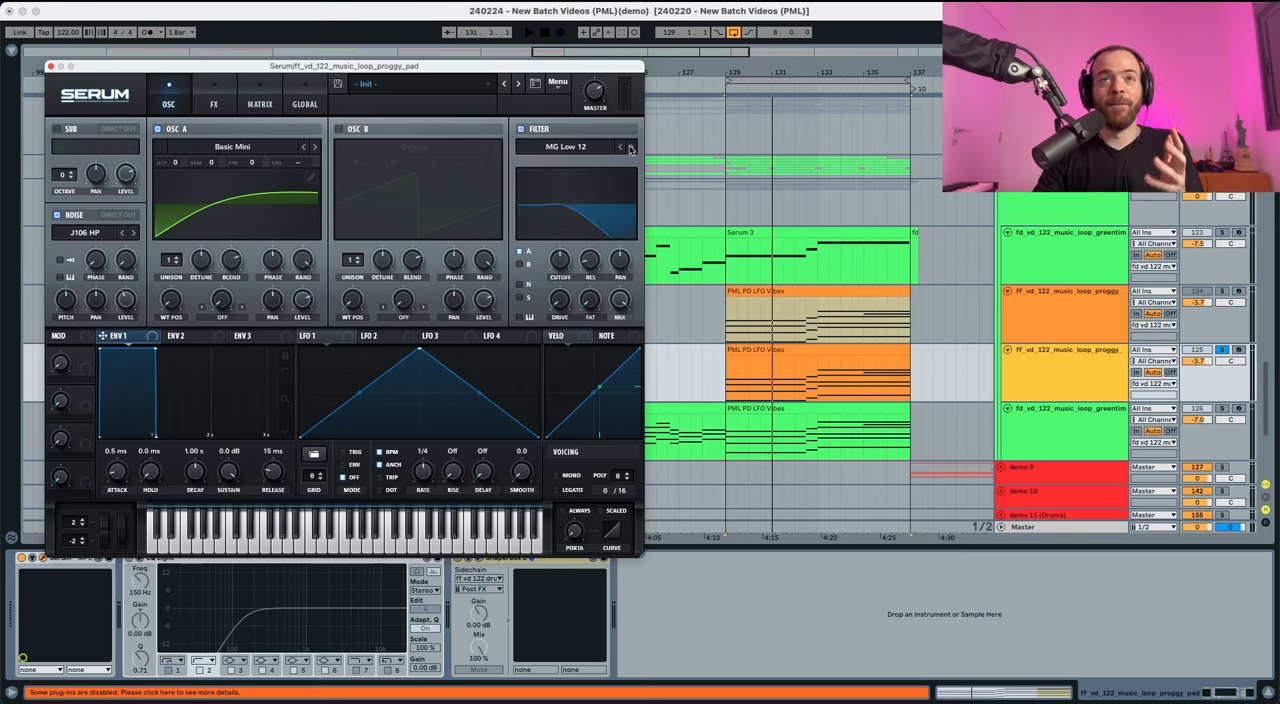
pyautogui.click(630, 147)
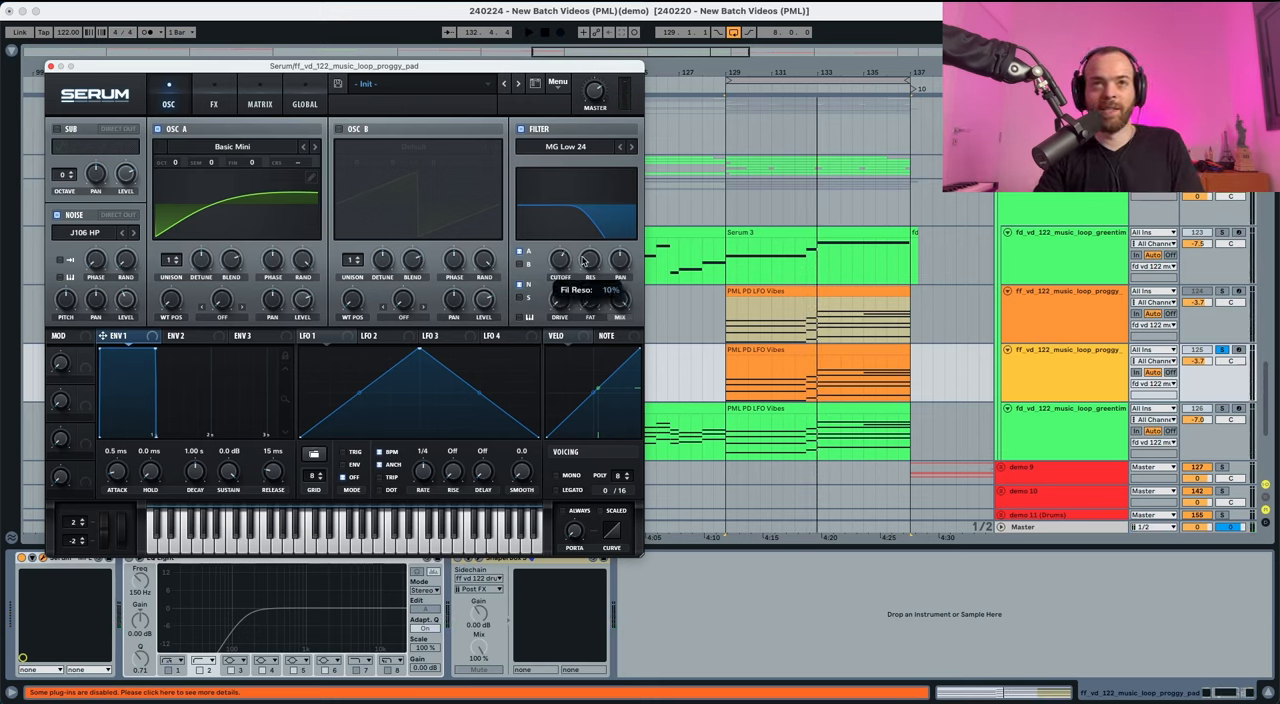
pyautogui.click(528, 32)
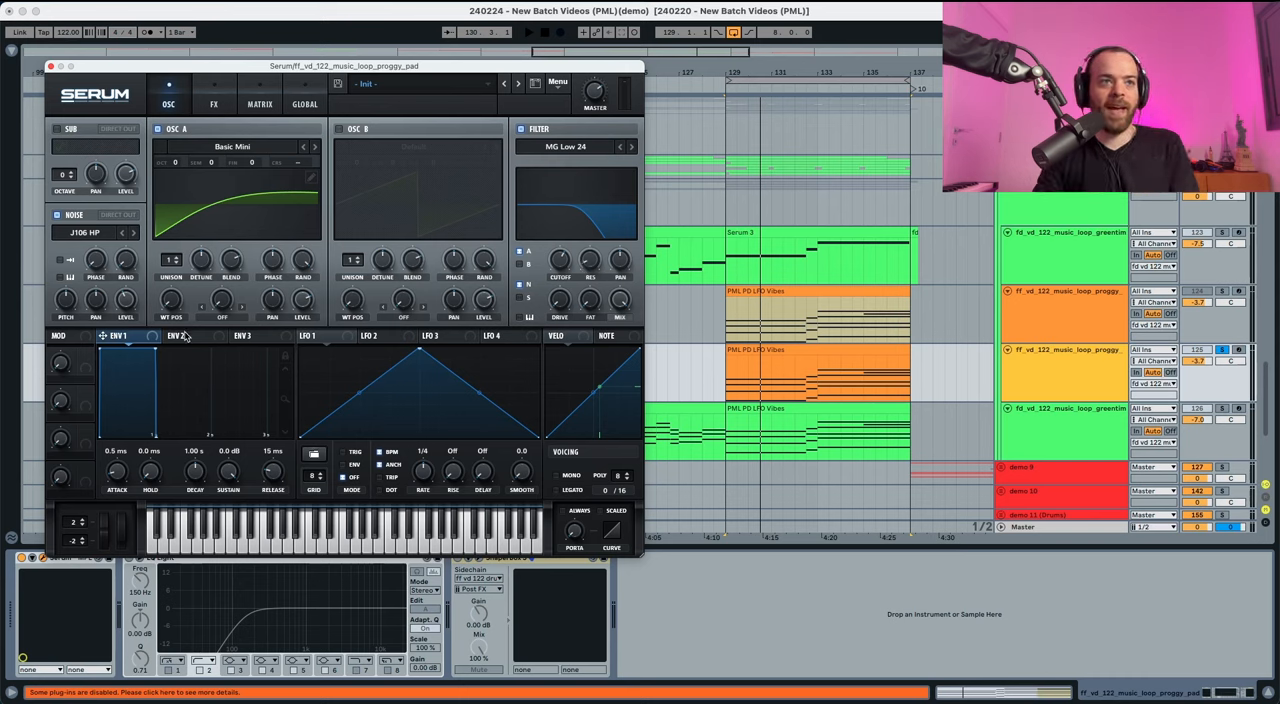
# Set ENV 2 to 10 ms attack, 785 ms decay, 28% sustain, and route it to cutoff
pyautogui.click(184, 335)
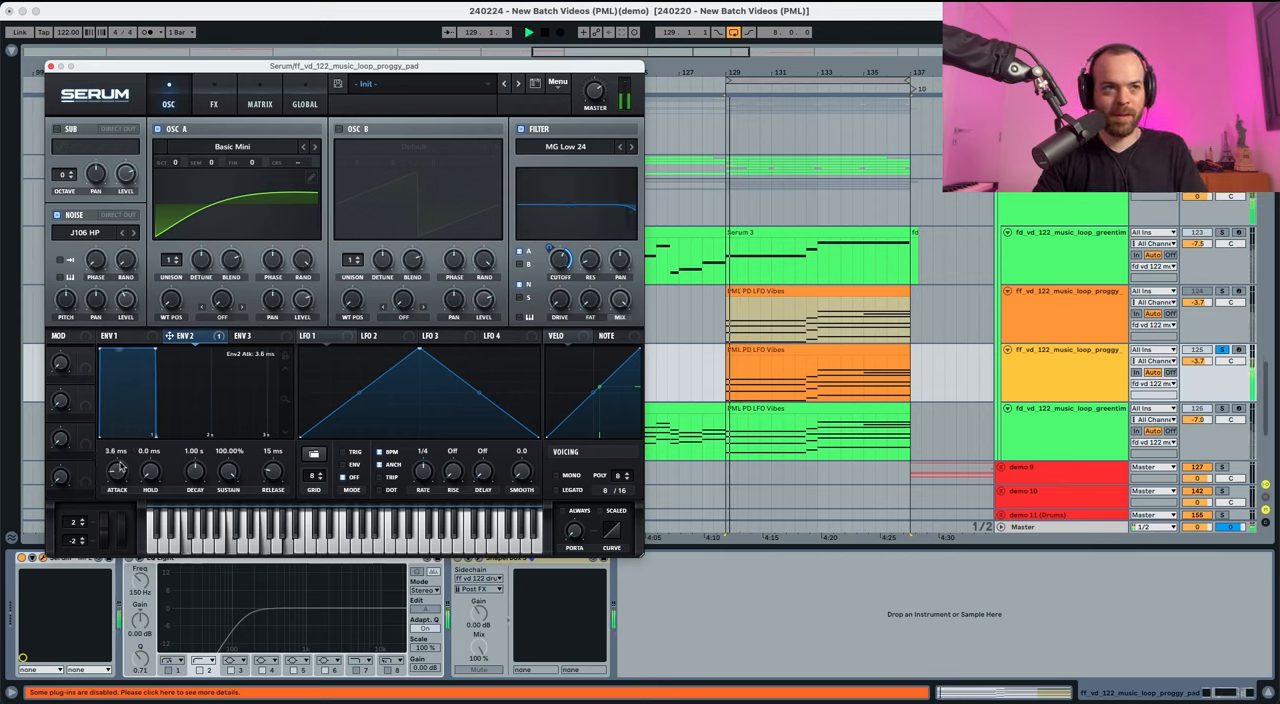
pyautogui.moveTo(117, 470); pyautogui.dragTo(117, 450)
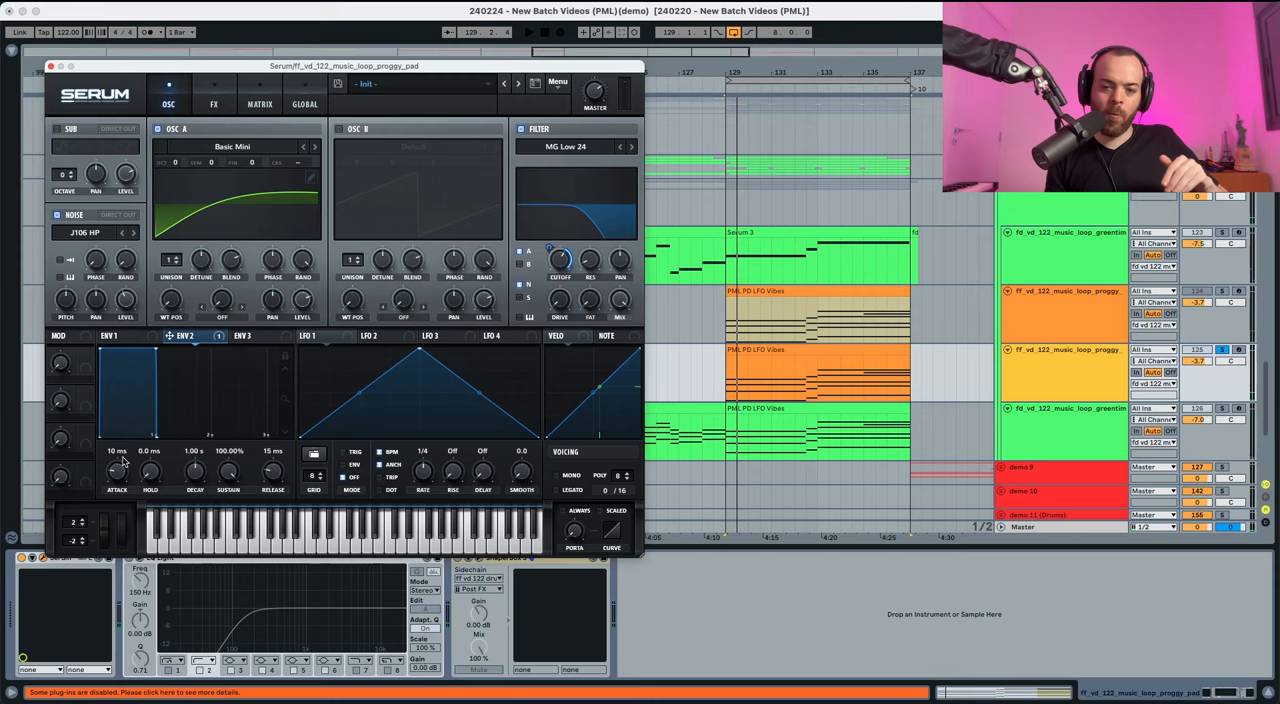
pyautogui.click(528, 31)
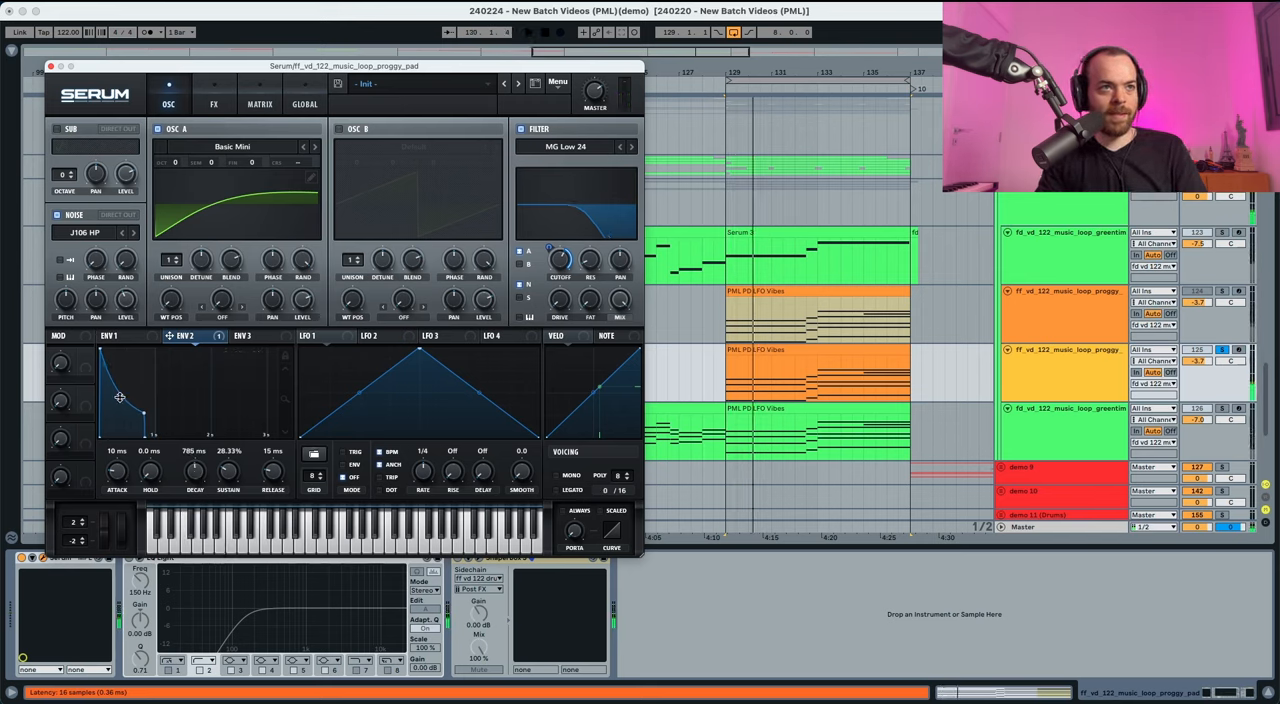
pyautogui.moveTo(120, 398); pyautogui.dragTo(148, 418)
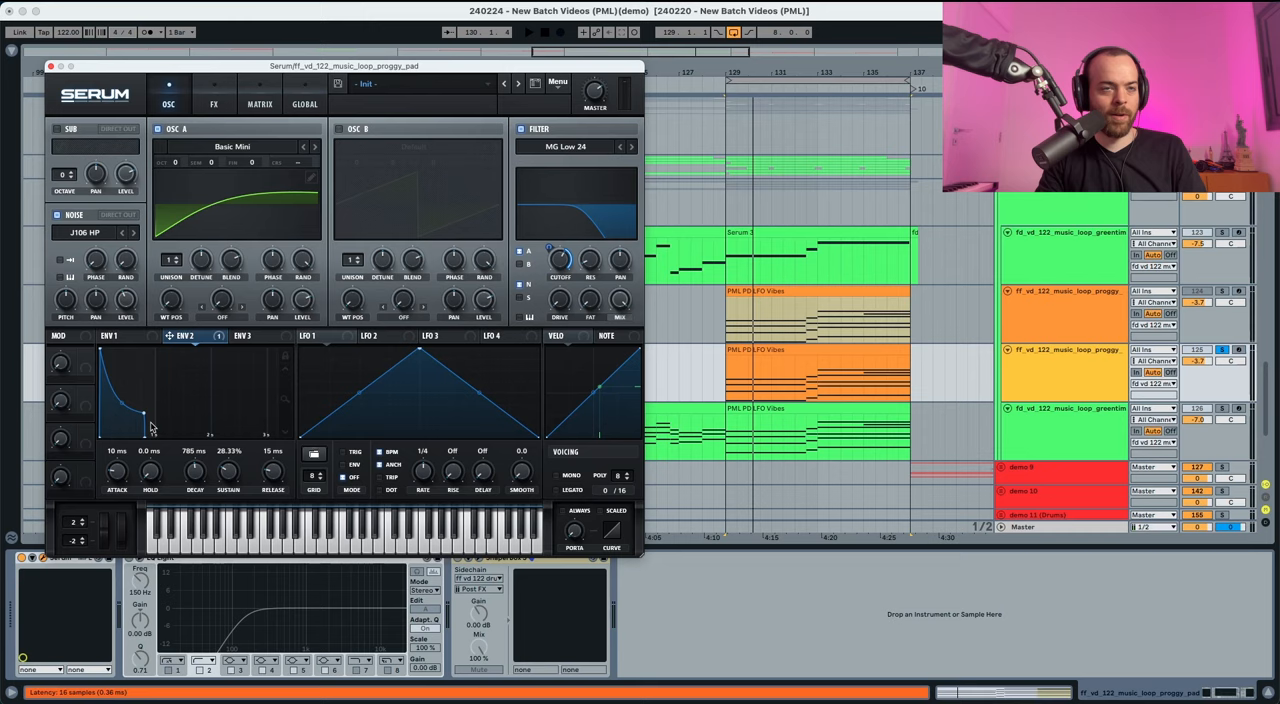
pyautogui.click(528, 31)
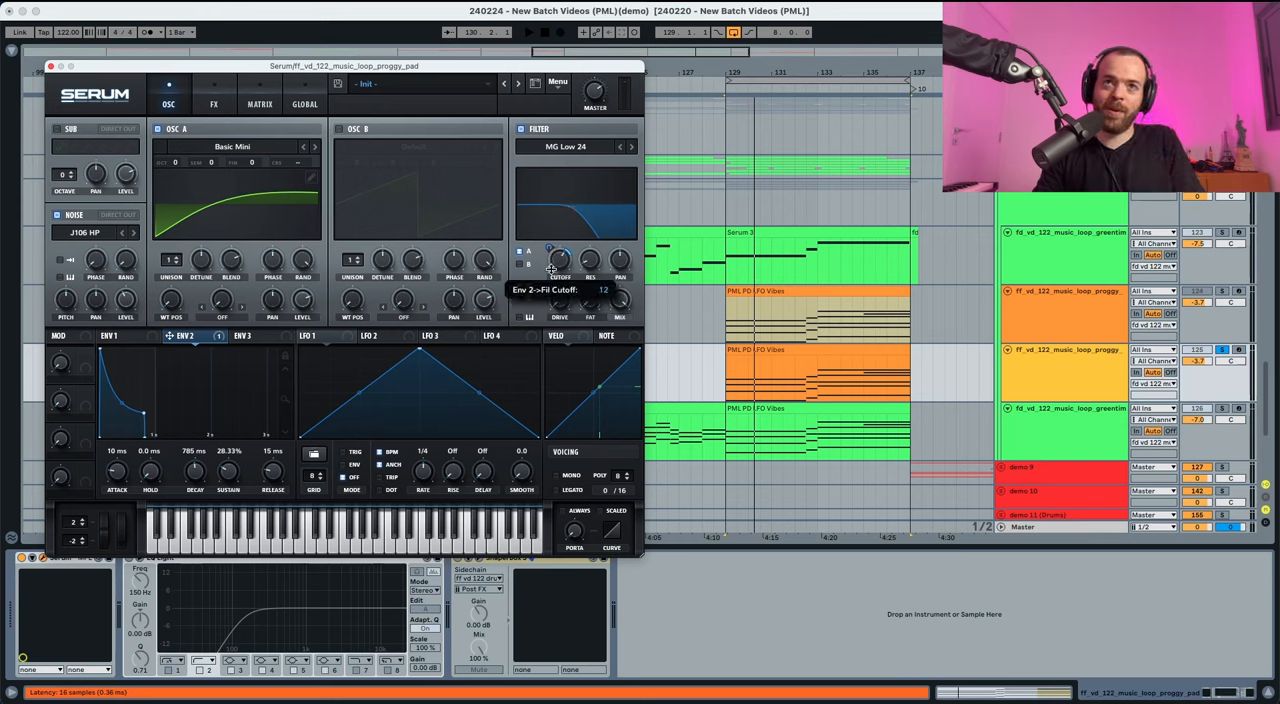
pyautogui.click(528, 31)
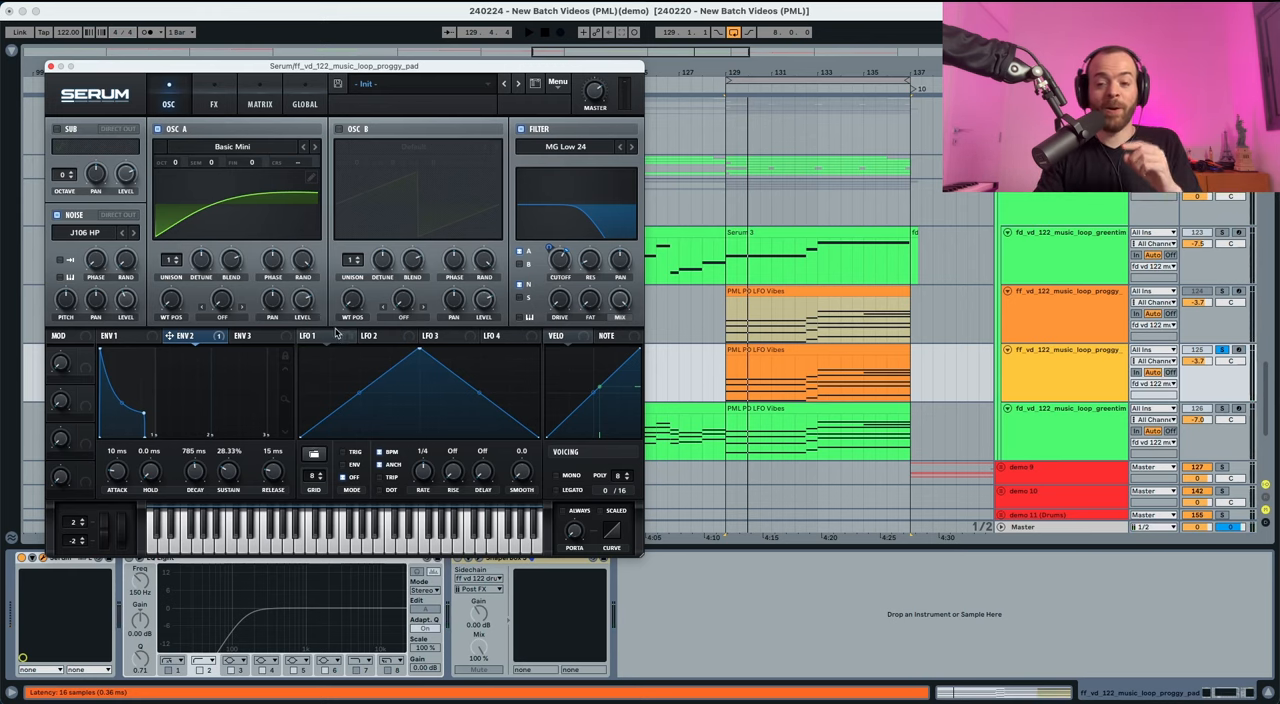
# Route LFO 1 at a 1/8 rate to the filter cutoff and set its amount
pyautogui.click(318, 335)
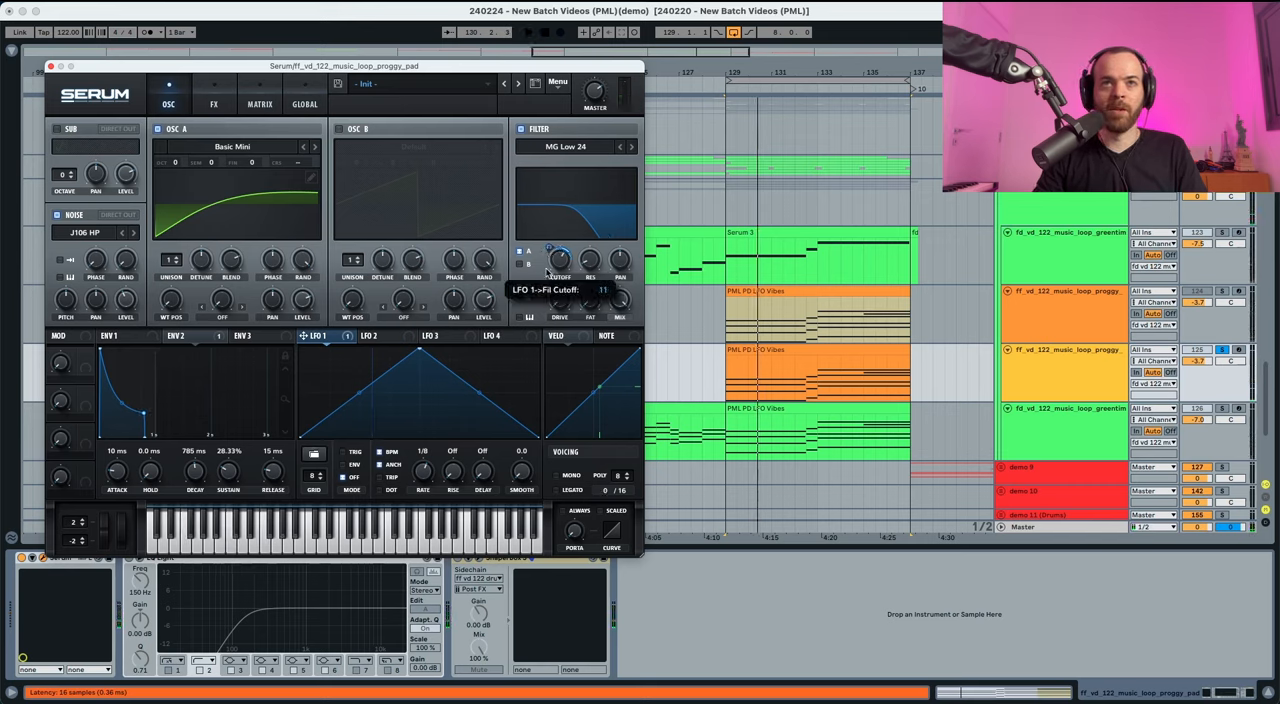
pyautogui.click(529, 31)
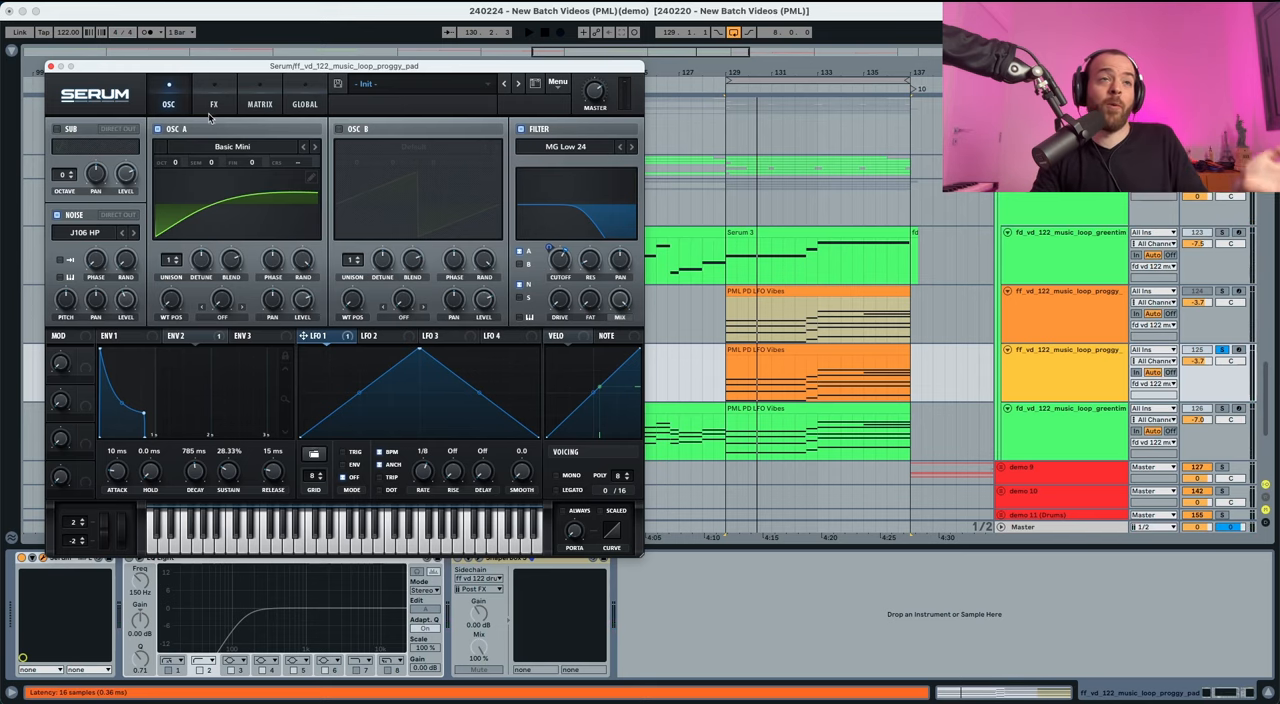
pyautogui.click(213, 104)
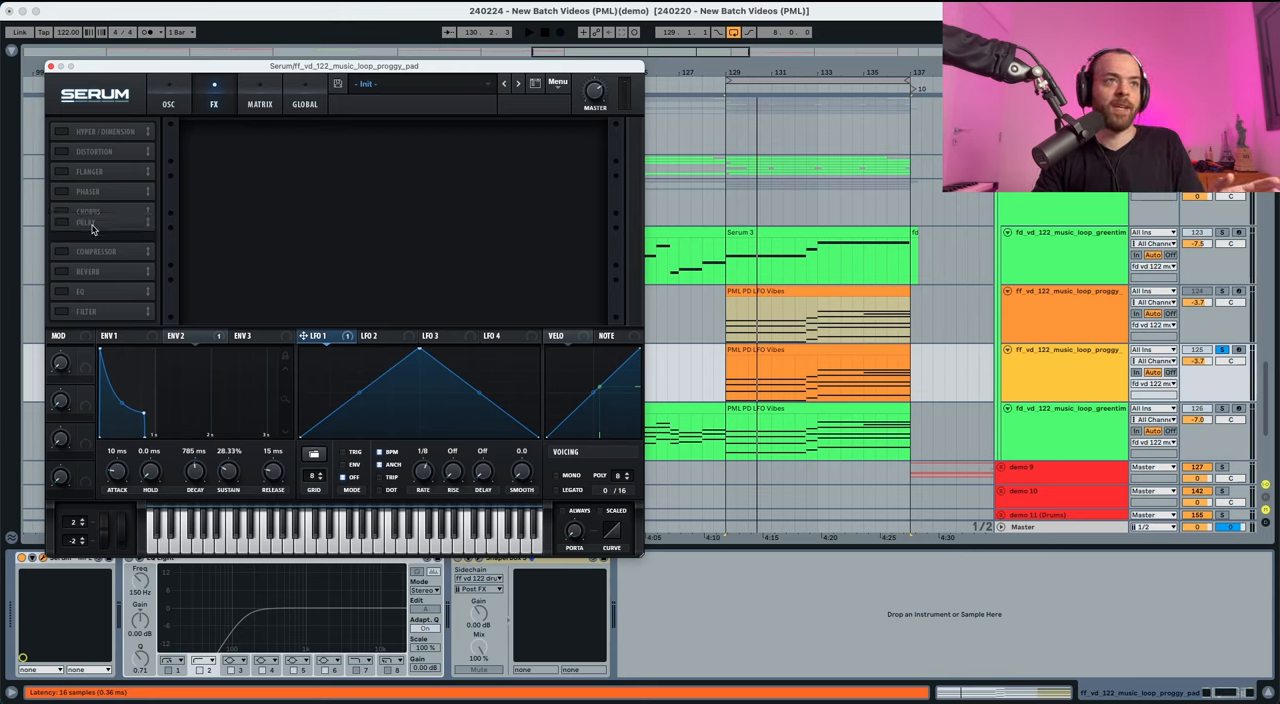
# Add Delay and Reverb (Size 46%, Mix 12%), then play the finished pad
pyautogui.click(61, 131)
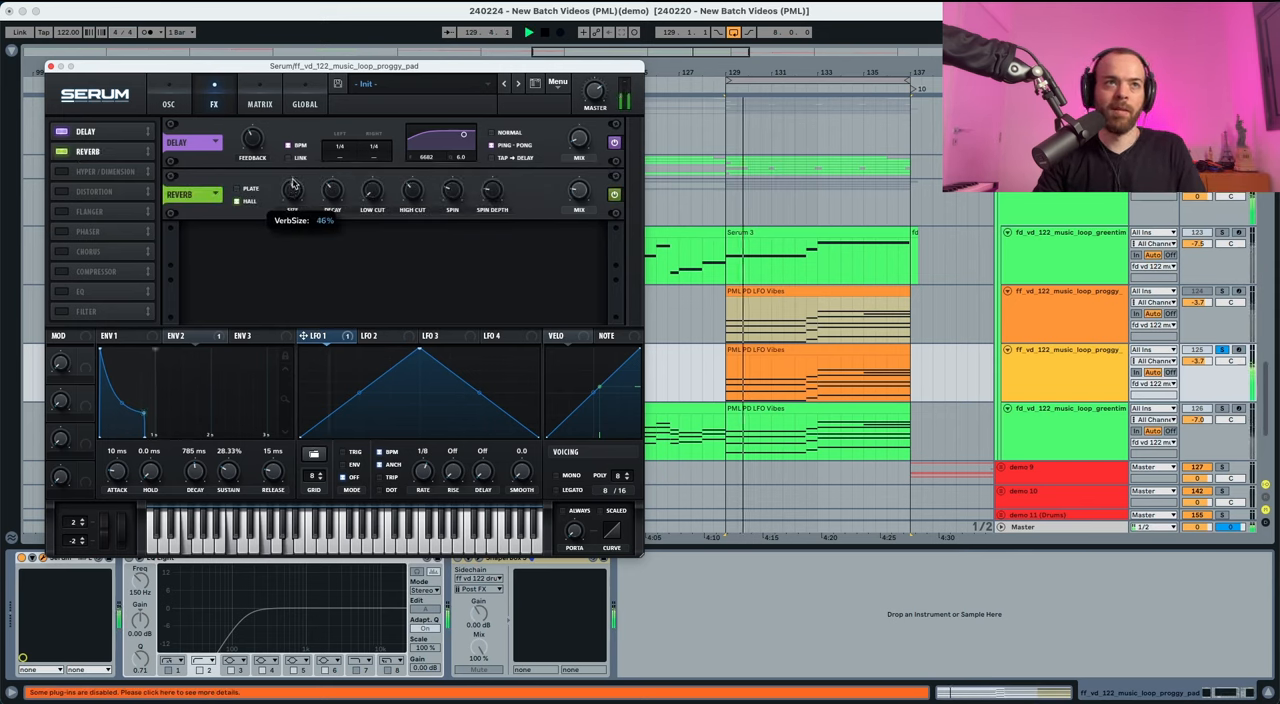
pyautogui.moveTo(513, 194)
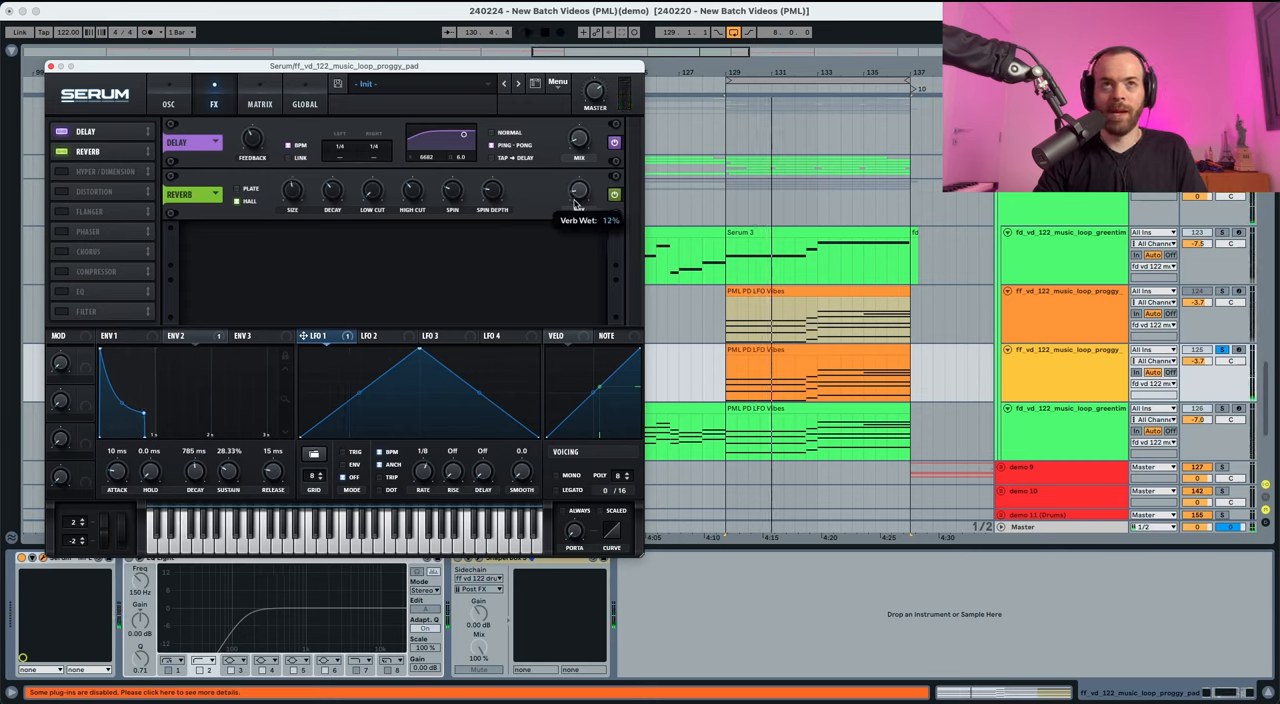
pyautogui.click(528, 32)
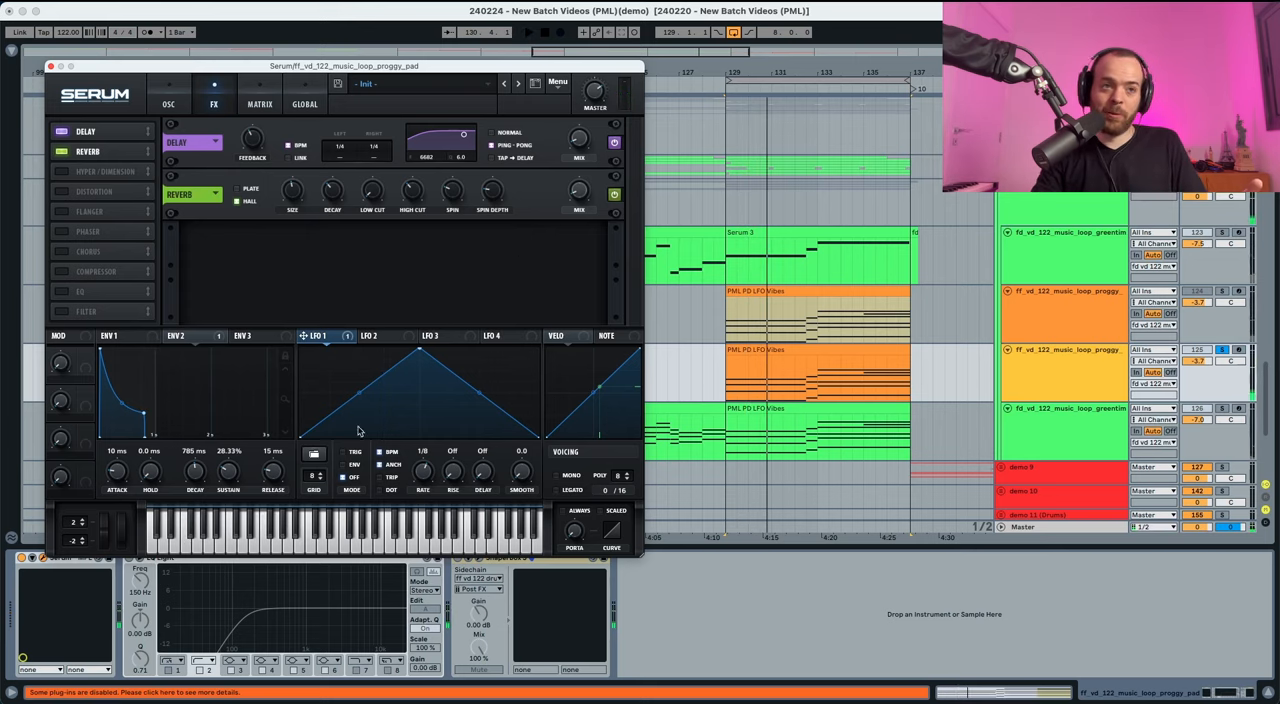
pyautogui.click(528, 32)
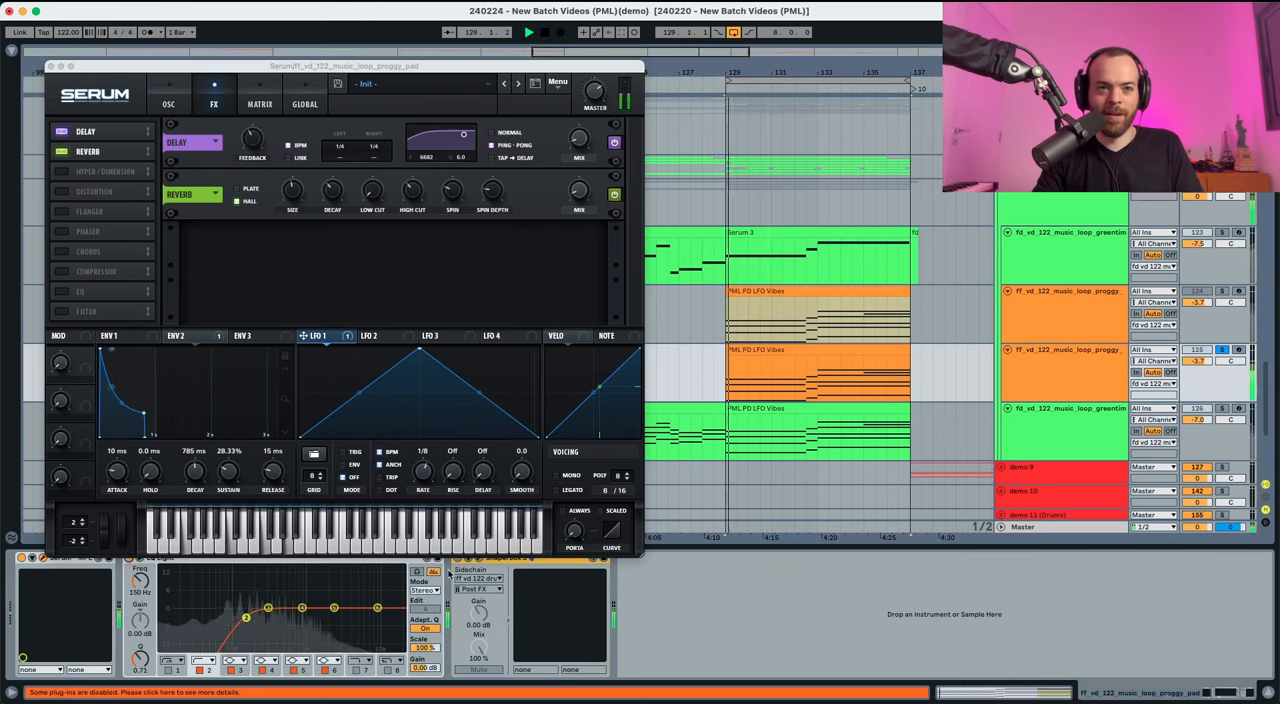